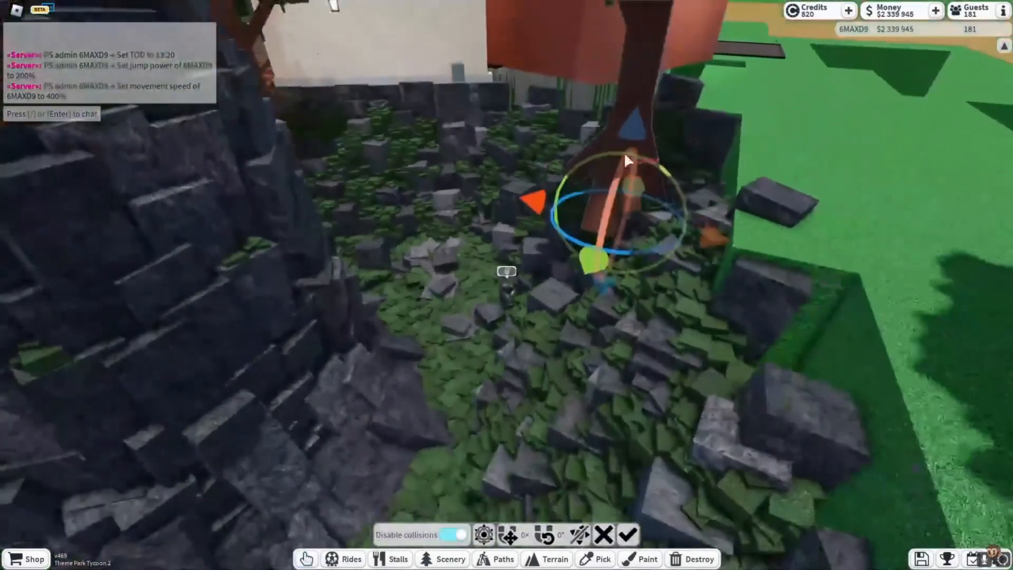
Flatten a rectangular terrain patch beside the ravine and paint it cobblestone.
left_click(450, 558)
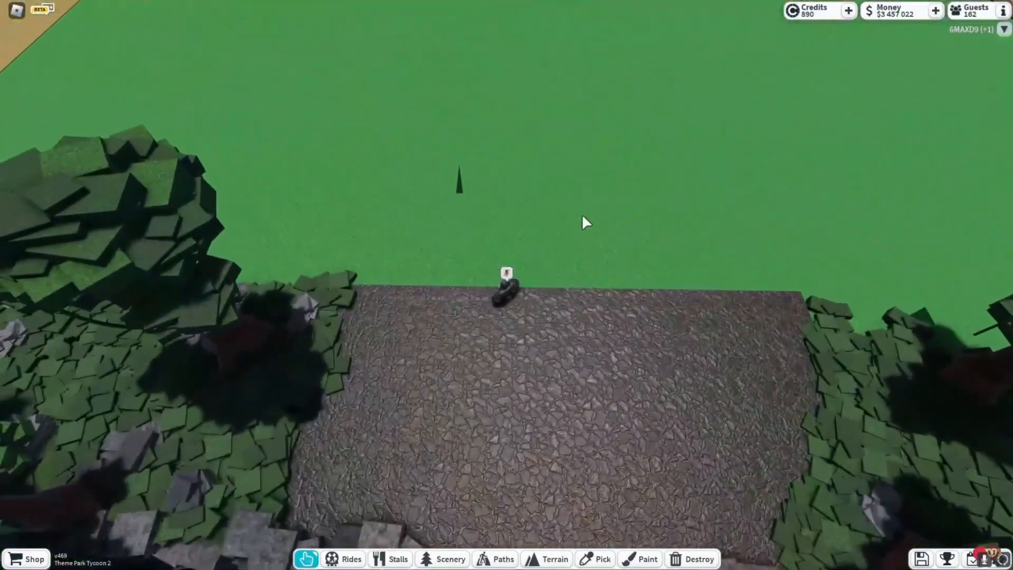
Place sandstone cuboids and stair pieces for the ramp, split stairs and square platform.
left_click(450, 559)
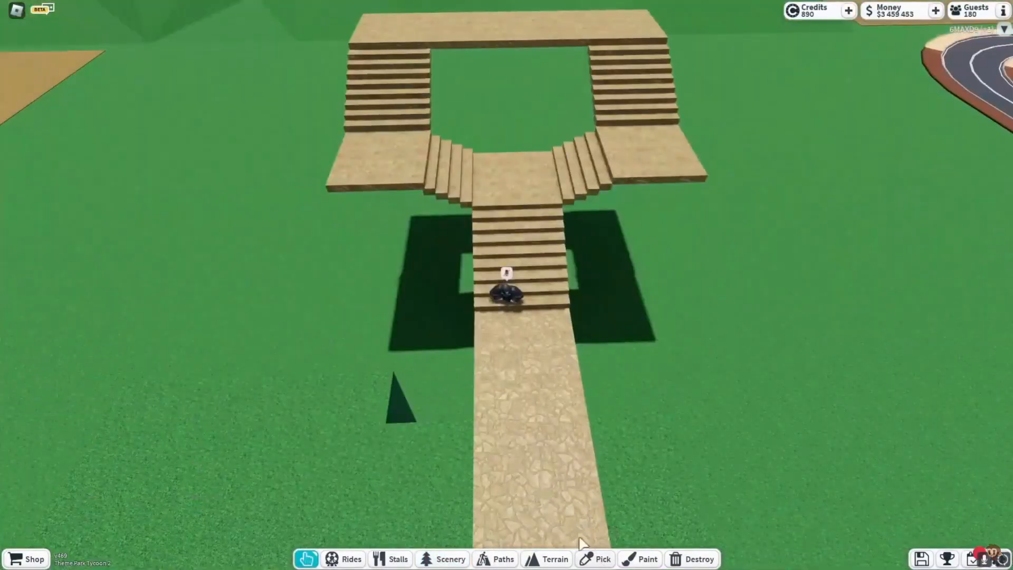
Line the stair structure's edges with yellow cuboids and browse paint materials like Brick ($499).
left_click(450, 559)
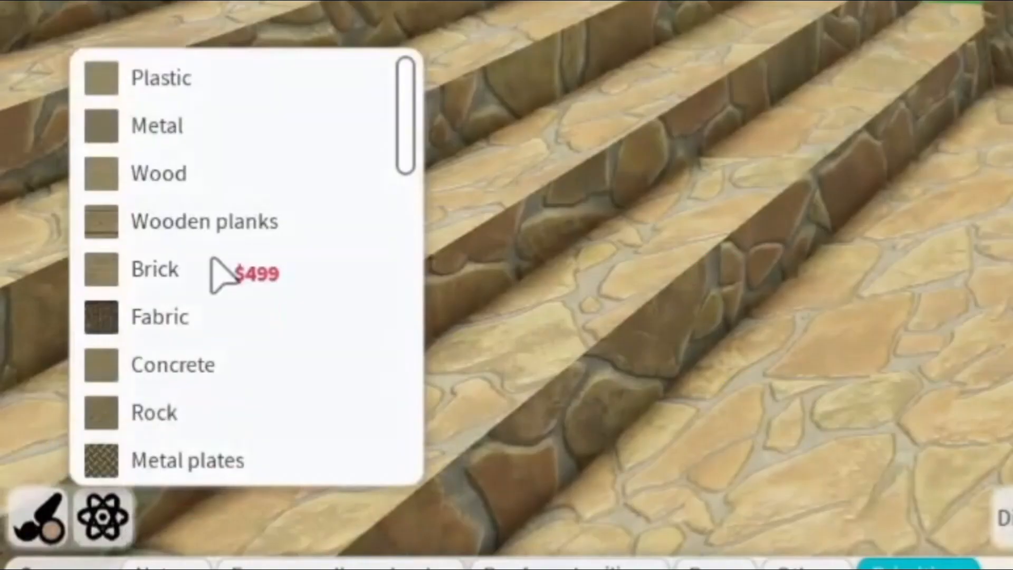
mouse_move(227, 374)
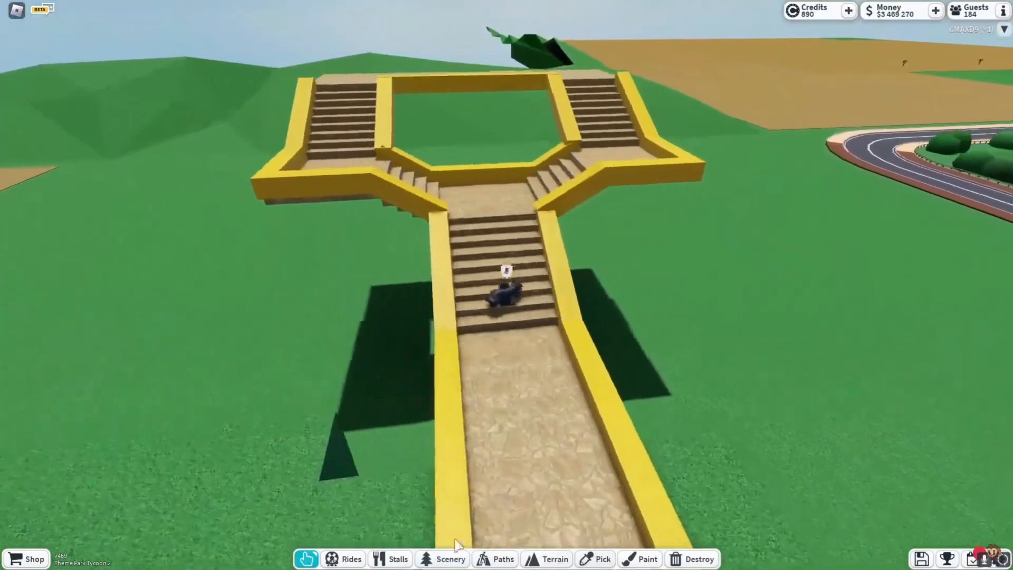
Run thin cuboid rails along the inner stair edges and recolour them grey.
left_click(448, 559)
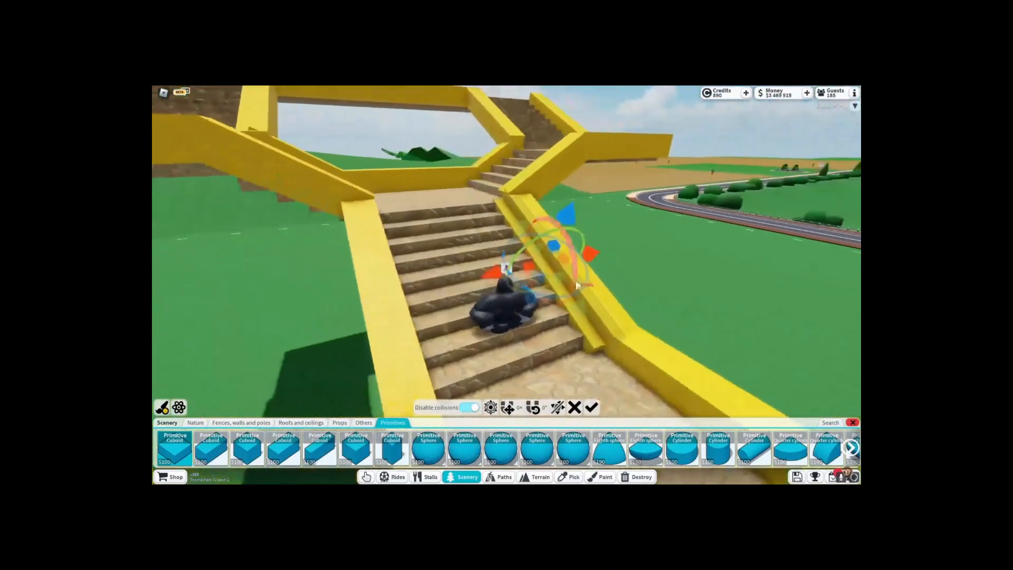
left_click(603, 477)
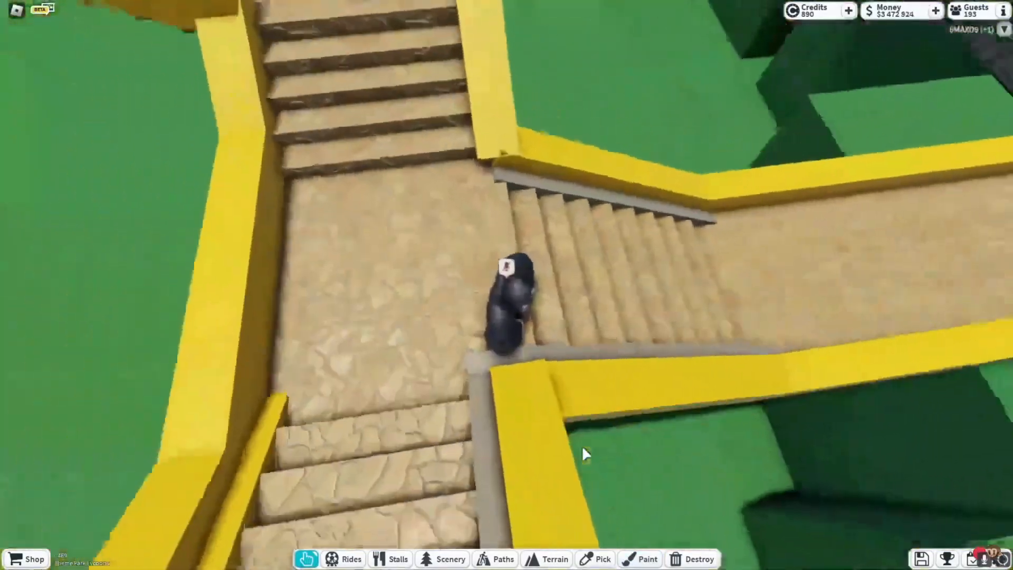
left_click(451, 559)
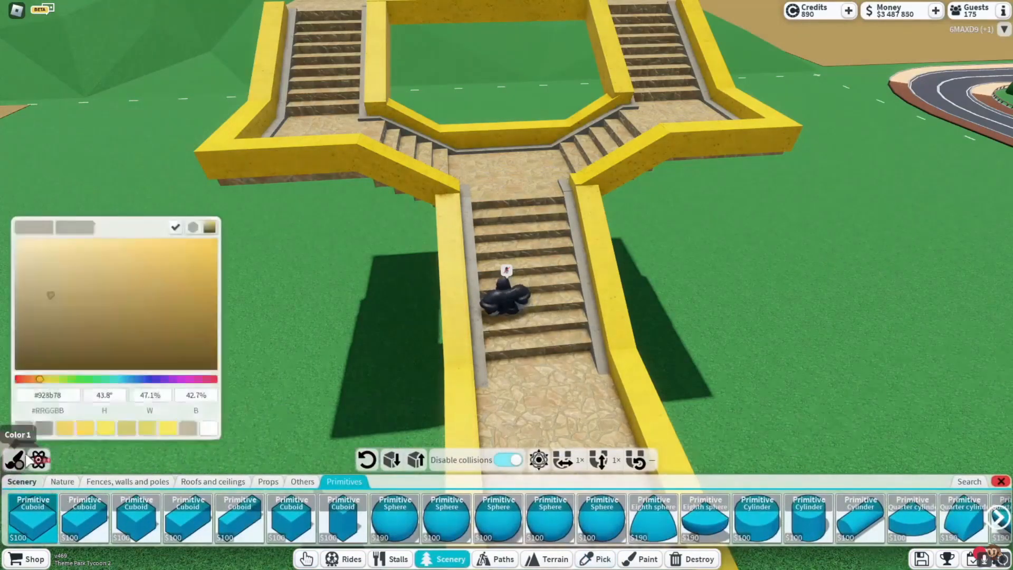
Place tall wedges under the platforms and pick dark grey concrete from the paint materials.
left_click(593, 174)
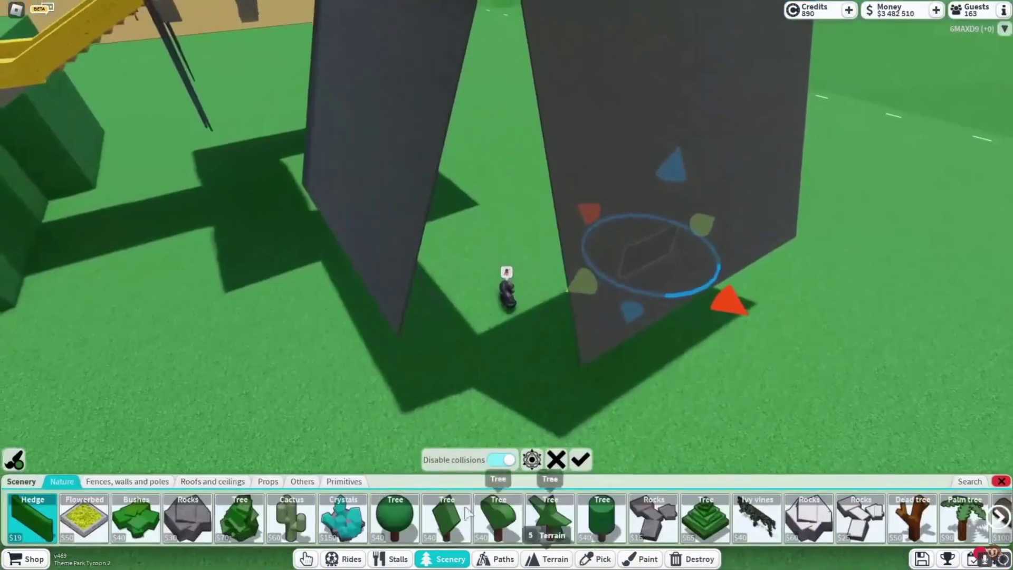
left_click(344, 481)
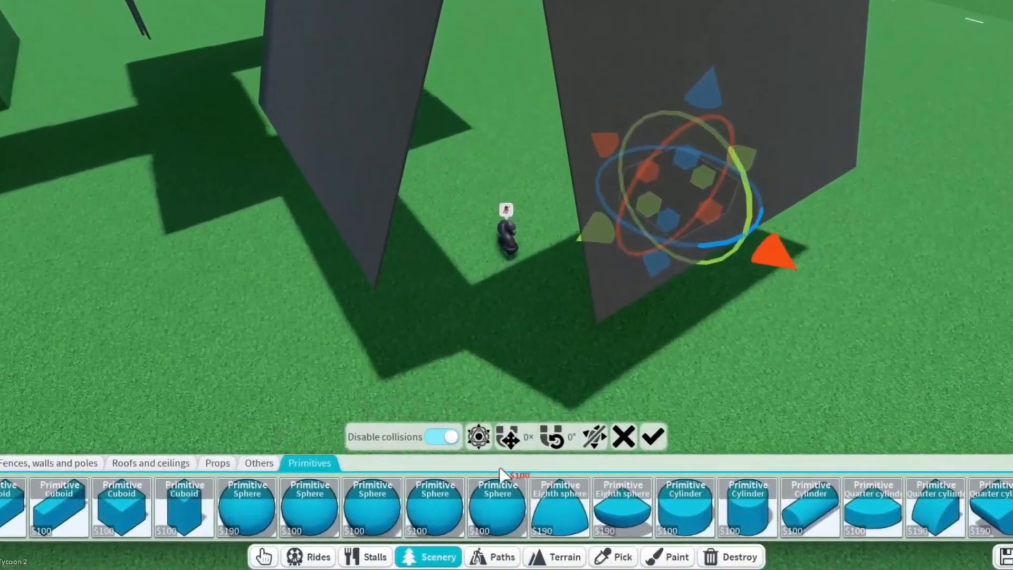
scroll("right", 3)
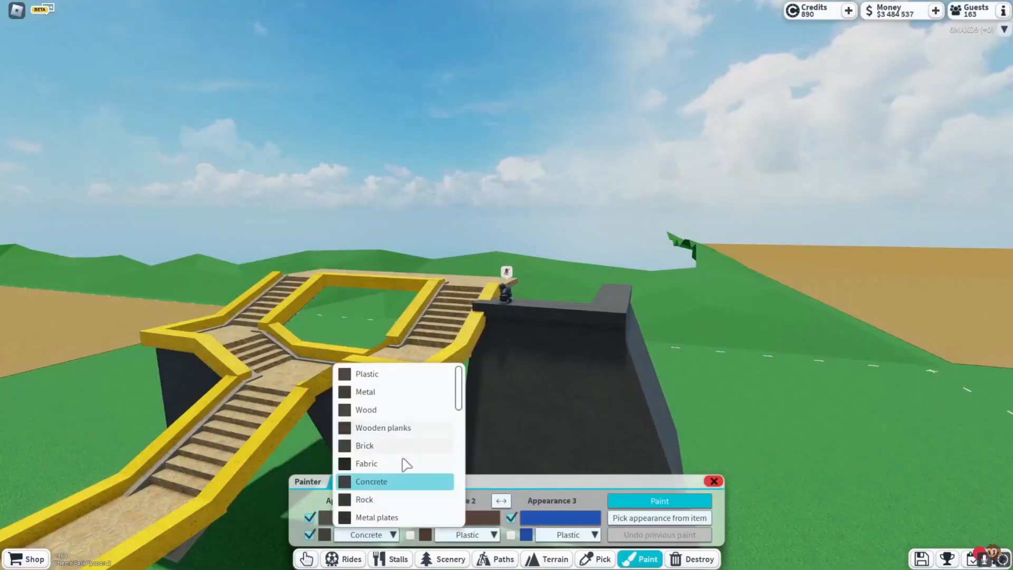
Stack dark cuboids and wedges into stepped wings flanking the yellow-edged staircase.
left_click(364, 420)
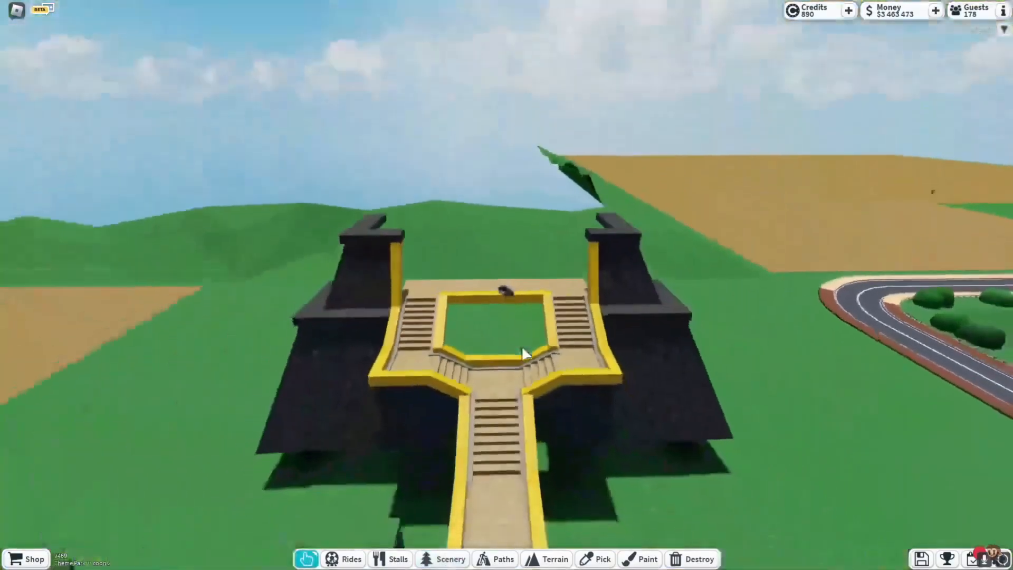
left_click(450, 558)
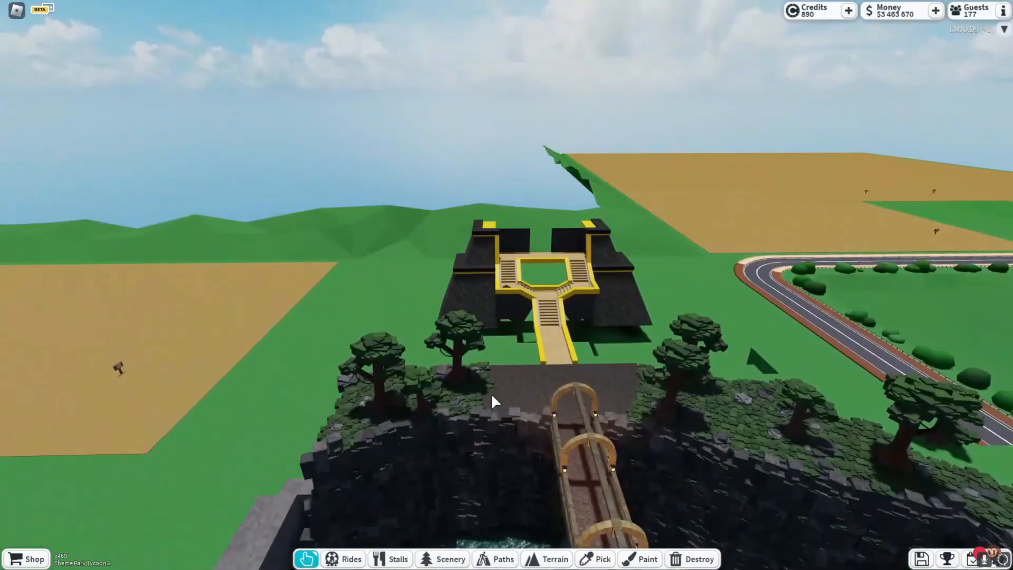
Top the temple with dark wedges and twin spikes; paint walls rough stone, insets blue-grey.
left_click(450, 559)
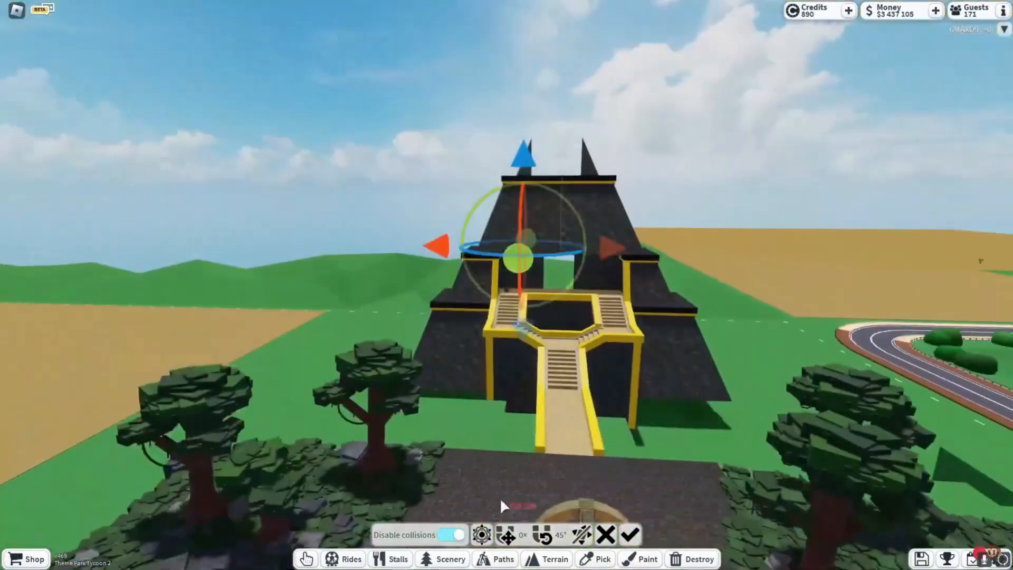
left_click(629, 534)
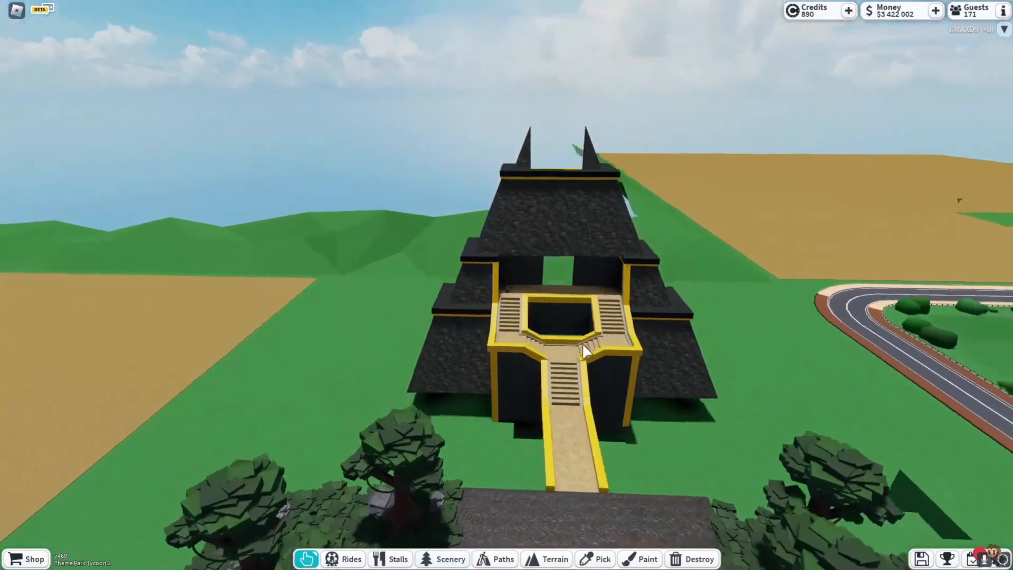
left_click(644, 559)
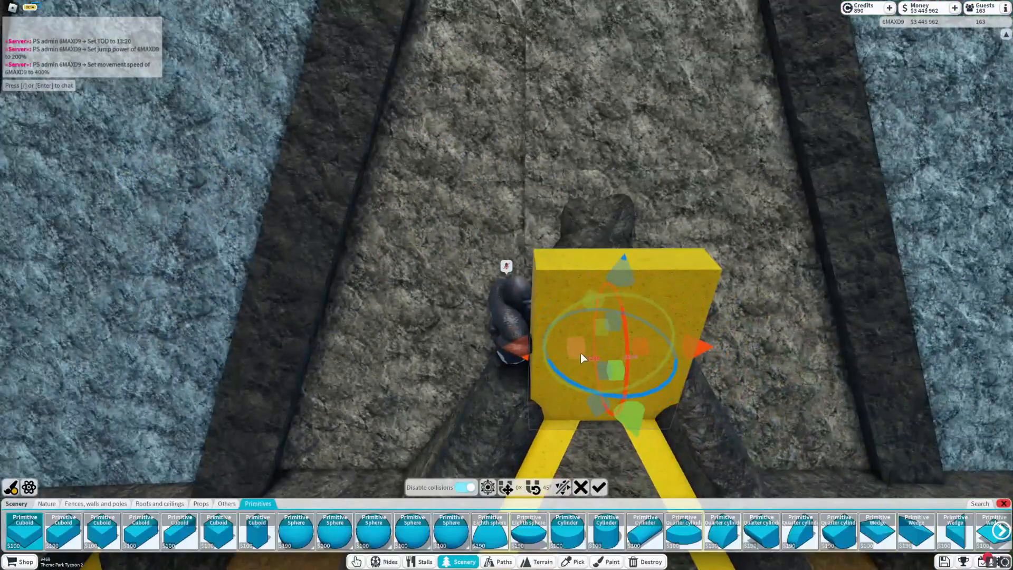
Add a yellow trim band and rough-stone block panels to the lower temple wall.
left_click(605, 561)
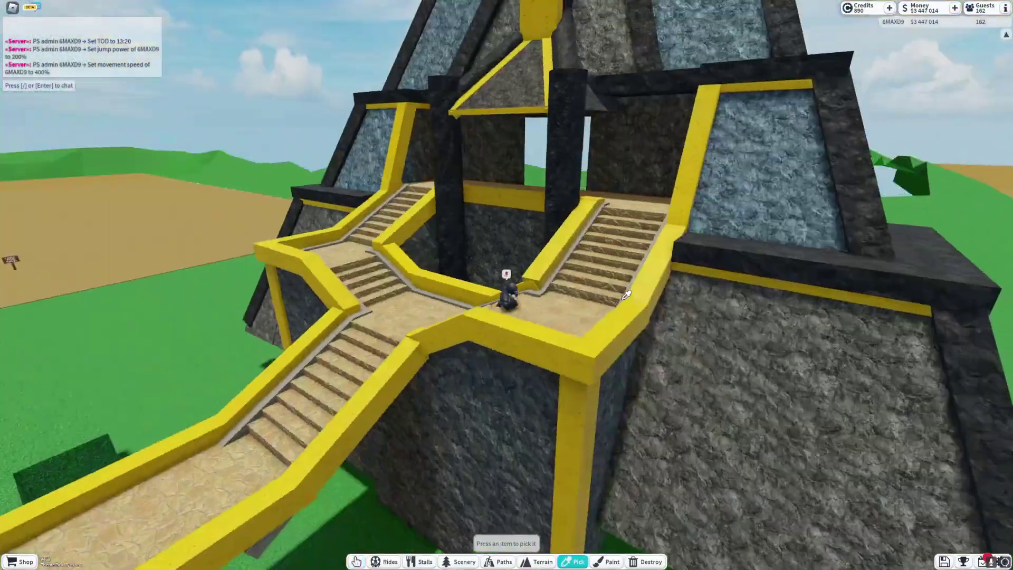
left_click(457, 561)
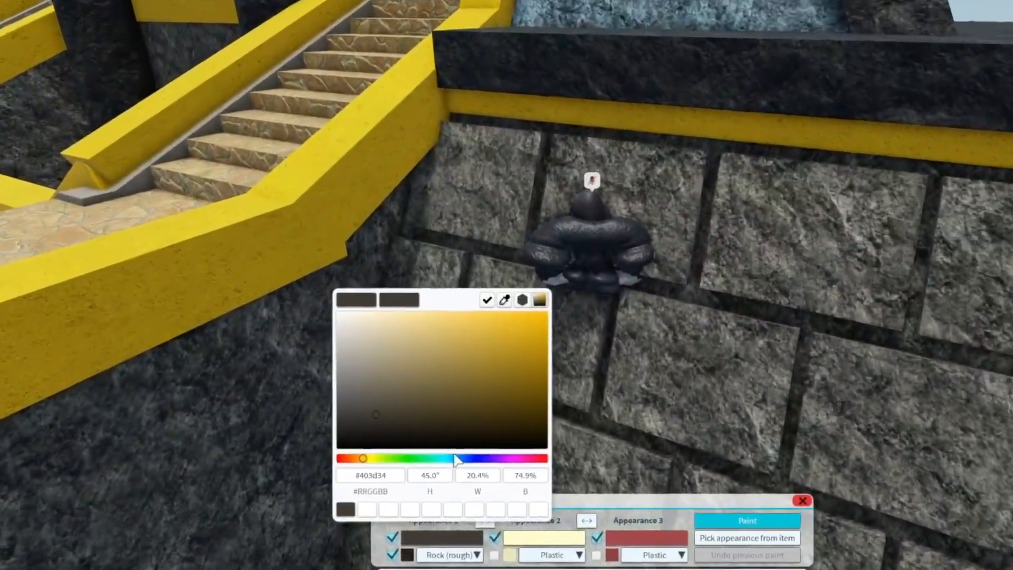
Paint the lower wall blocks with Appearance 1 set to light grey Rock (rough).
left_click(801, 513)
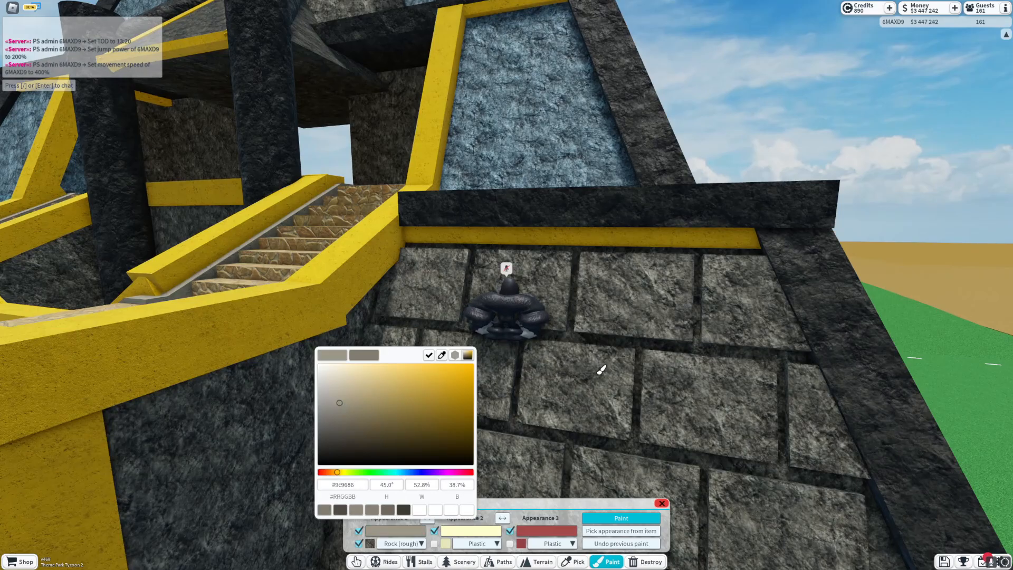
left_click(443, 355)
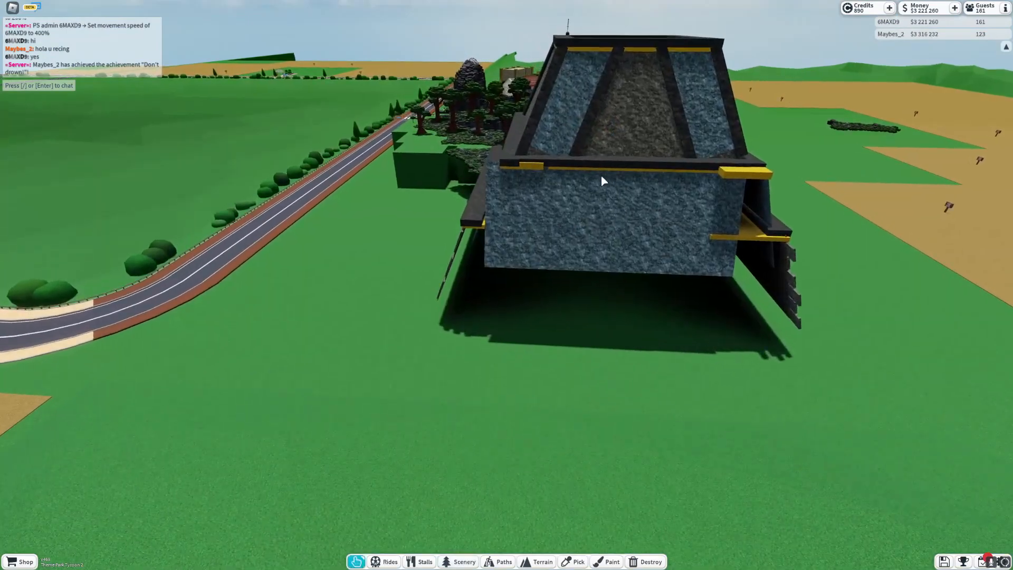
Raise grass terrace steps around the ravine, then orbit over the bridge and road.
left_click(460, 561)
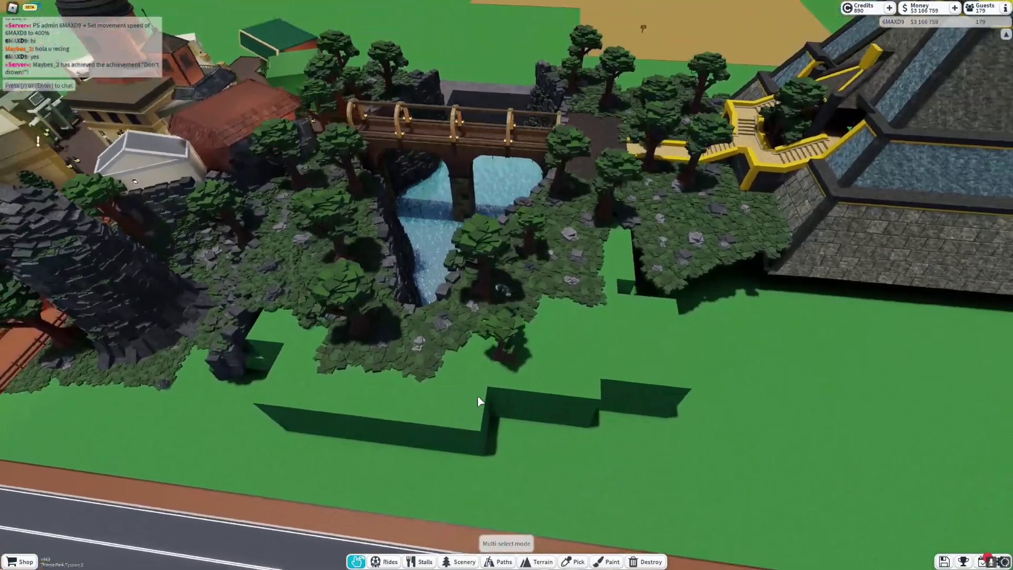
left_click_drag(478, 400, 679, 378)
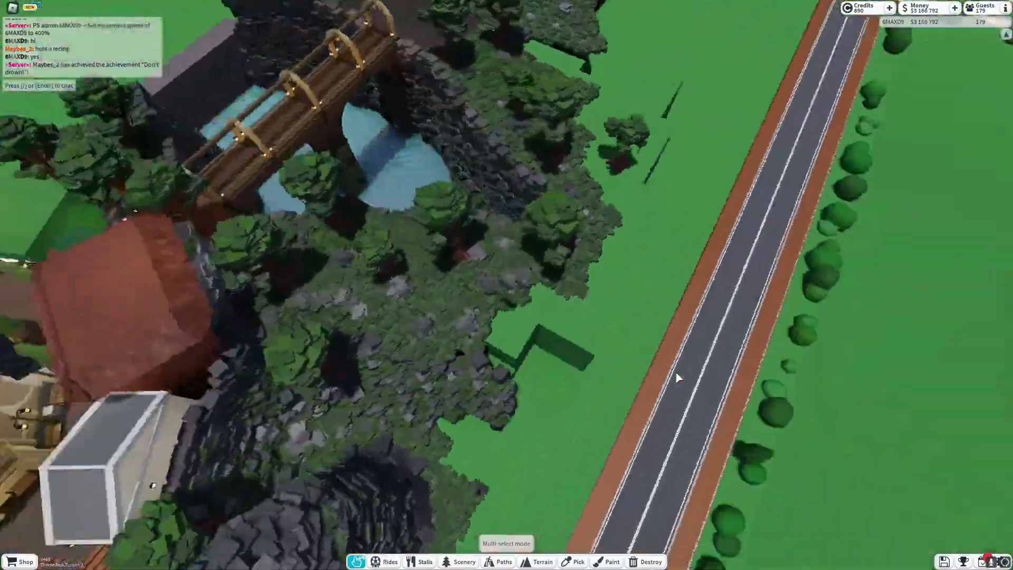